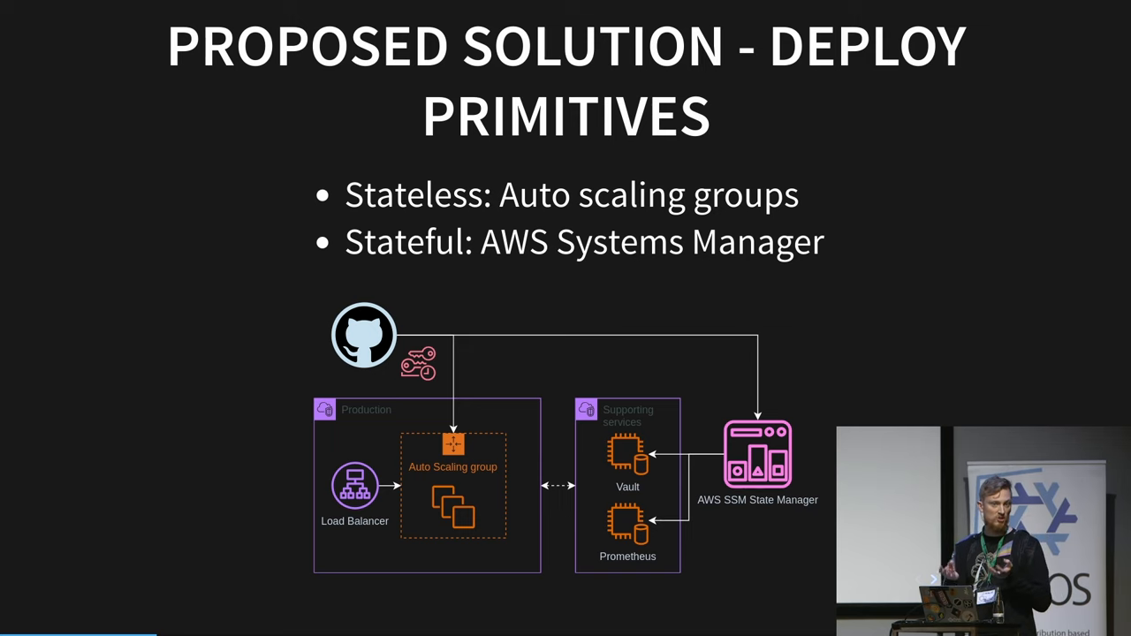
click(1113, 610)
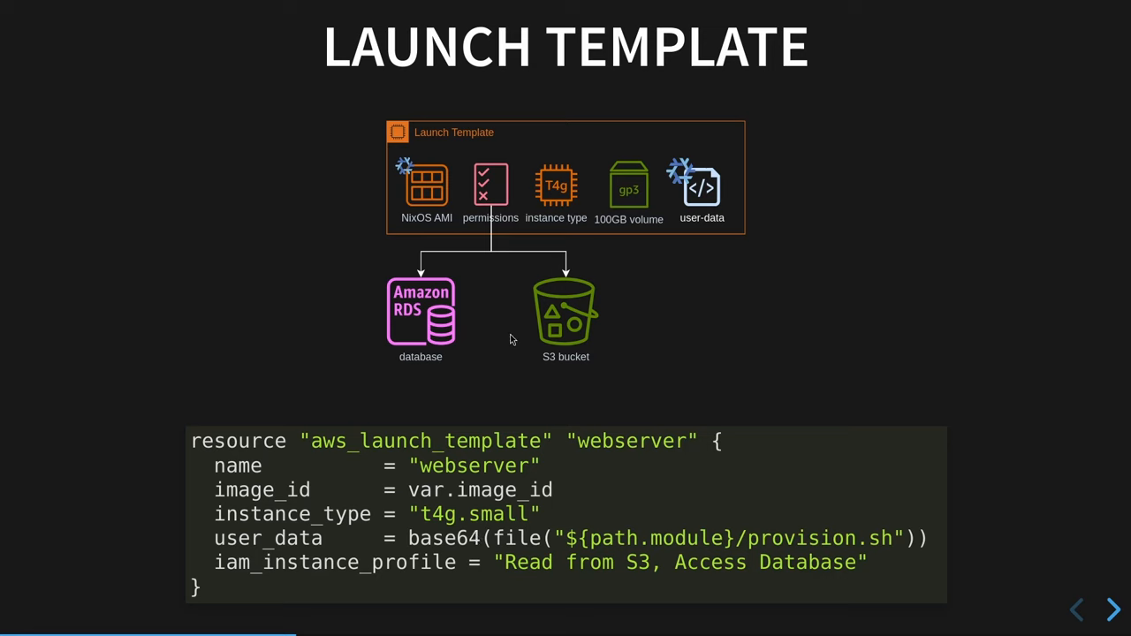
click(1113, 610)
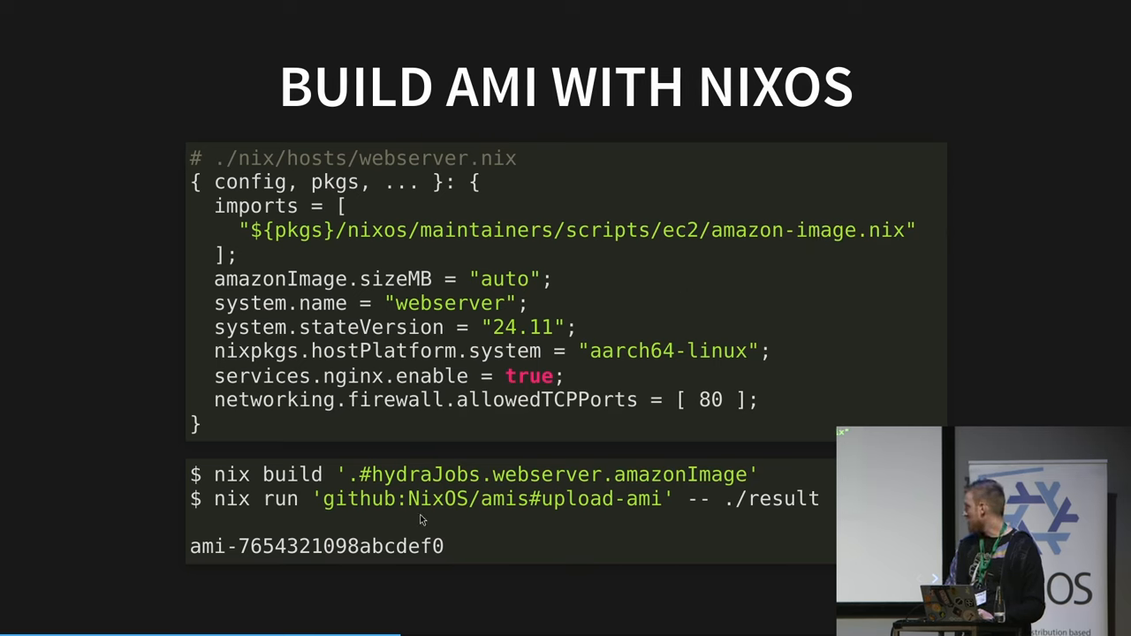
key(Right)
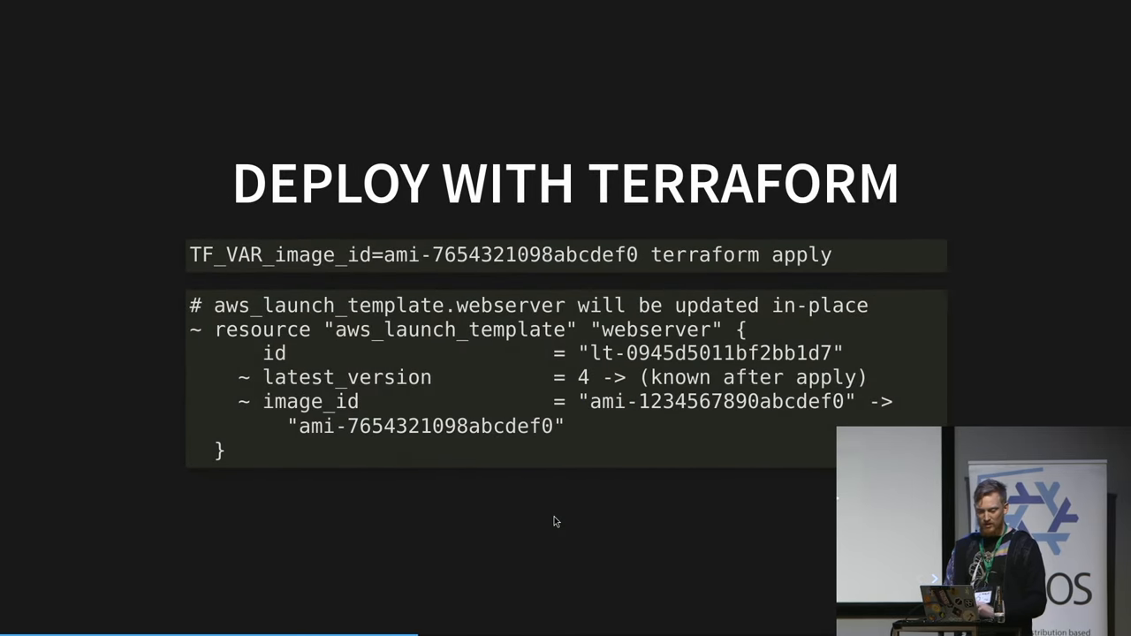
mouse_move(294, 459)
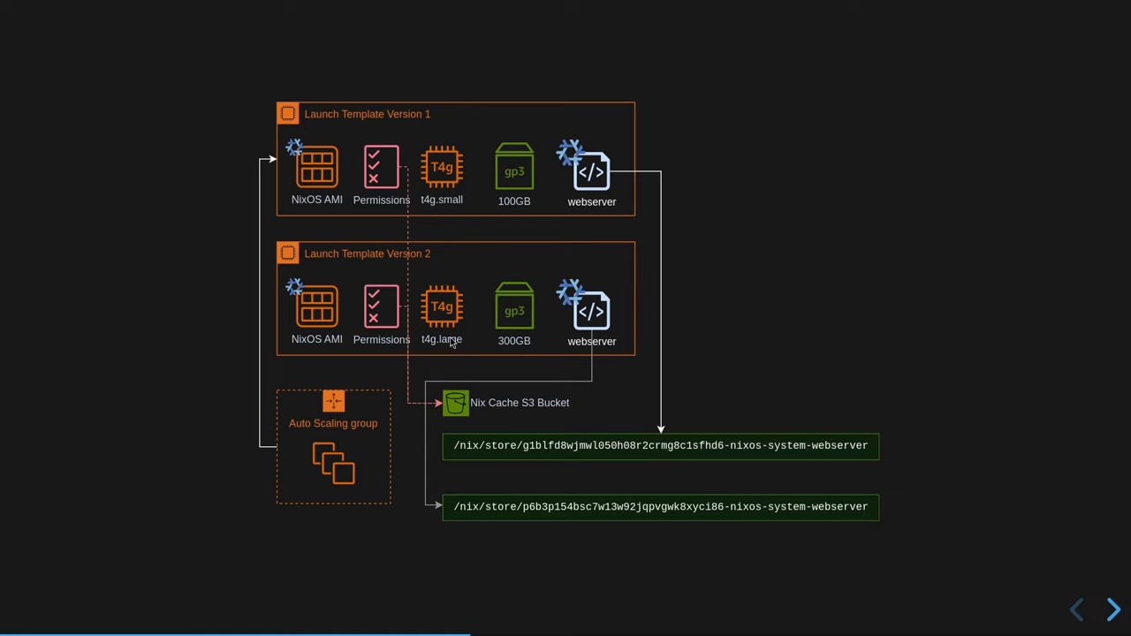
mouse_move(511, 442)
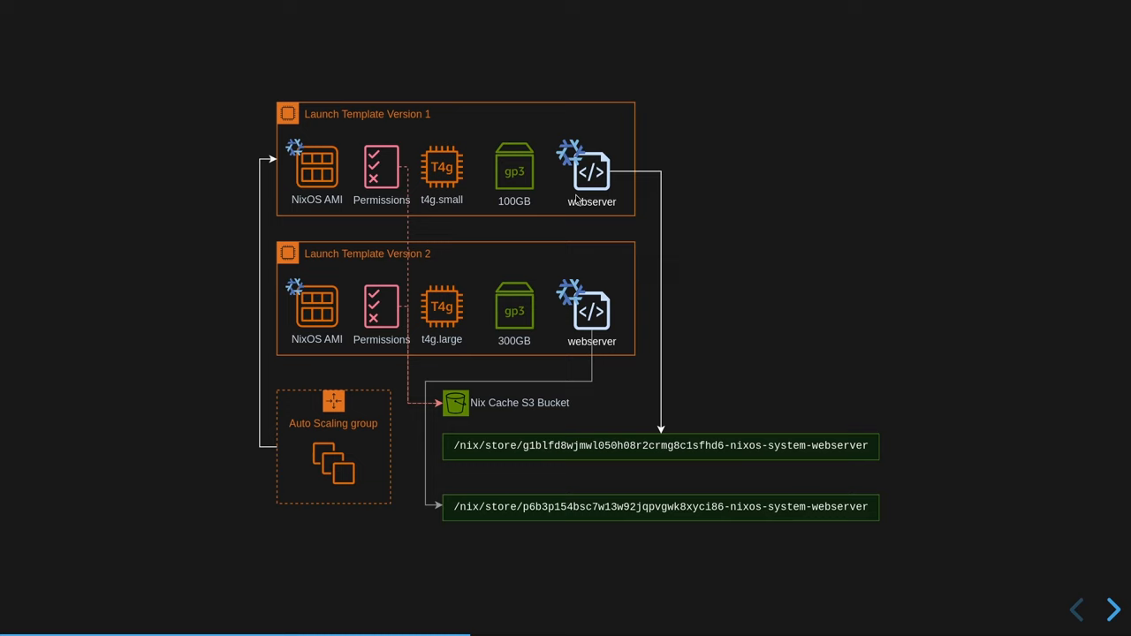
mouse_move(622, 457)
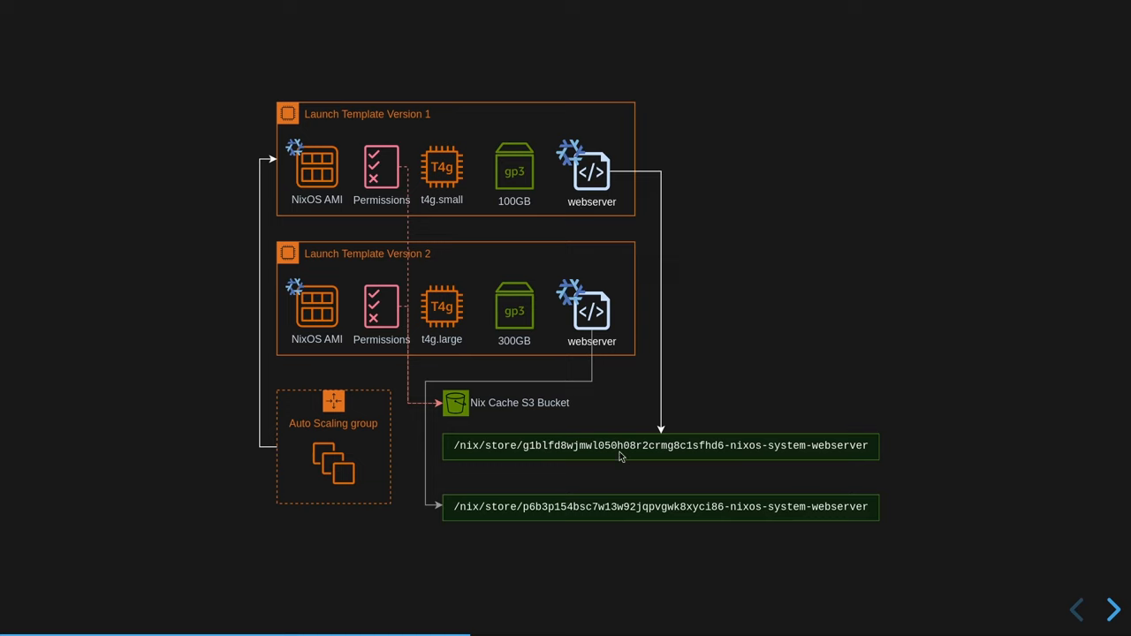
mouse_move(343, 249)
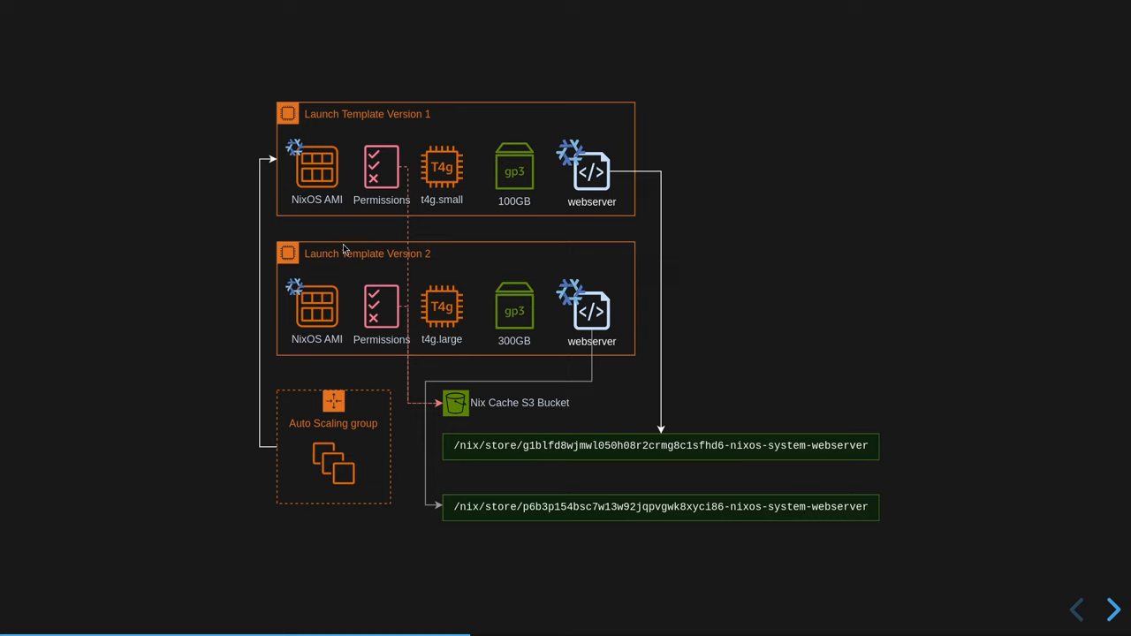
mouse_move(450, 419)
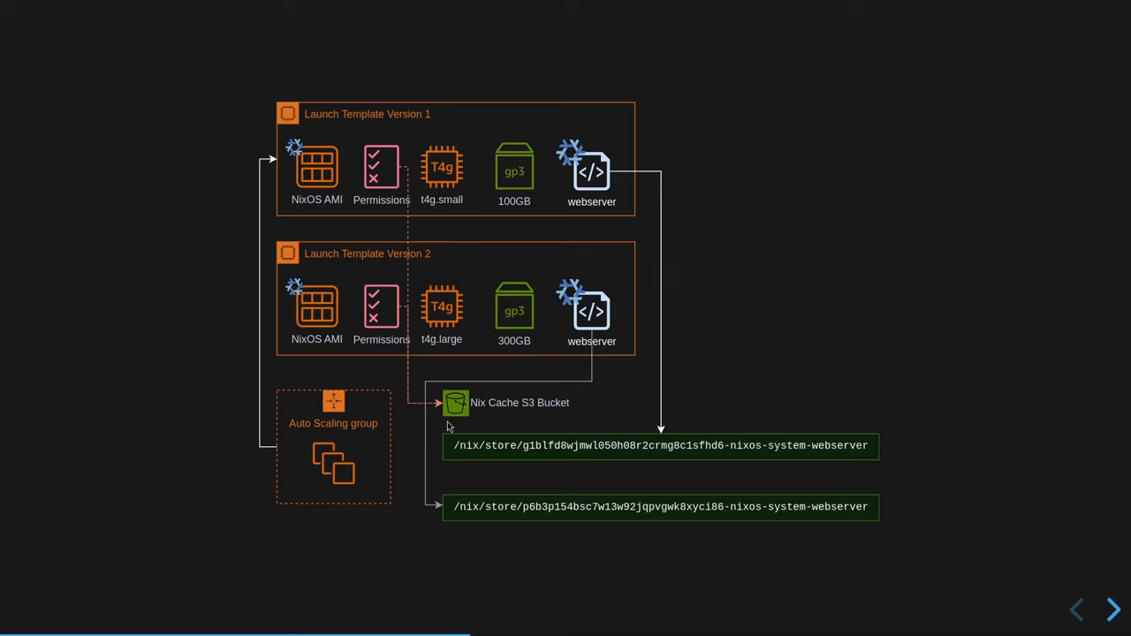
mouse_move(601, 545)
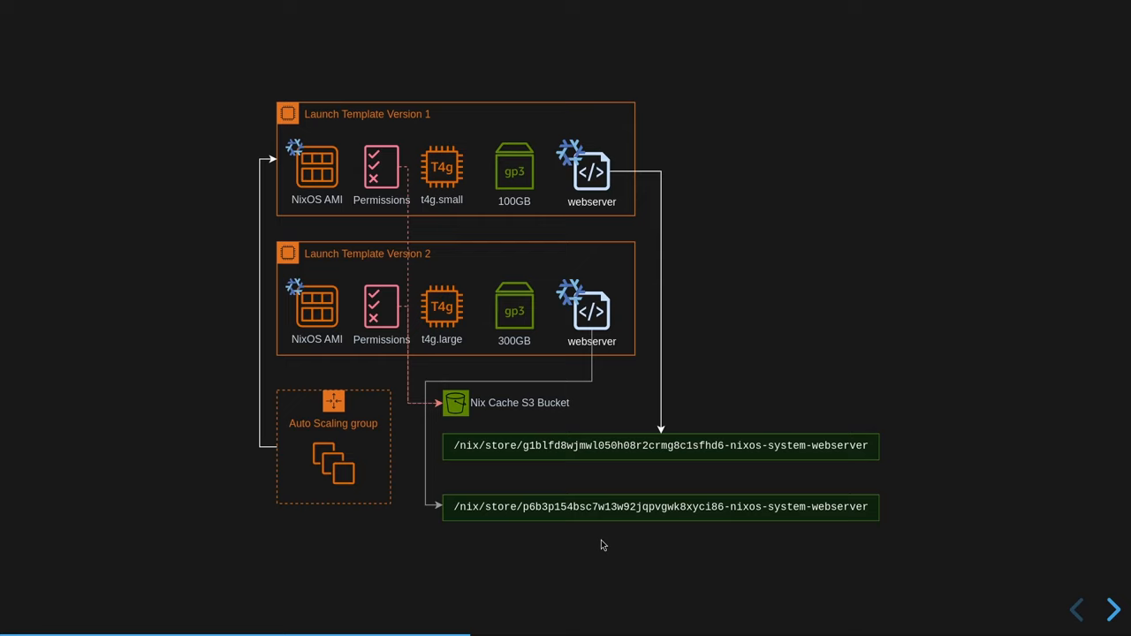
mouse_move(795, 536)
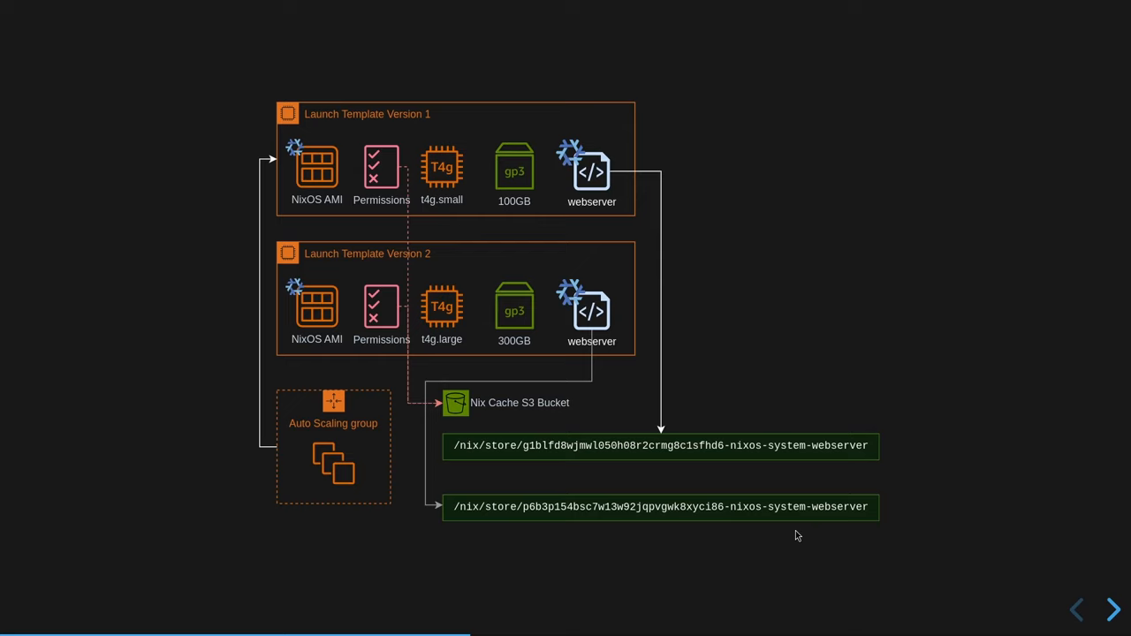
mouse_move(469, 472)
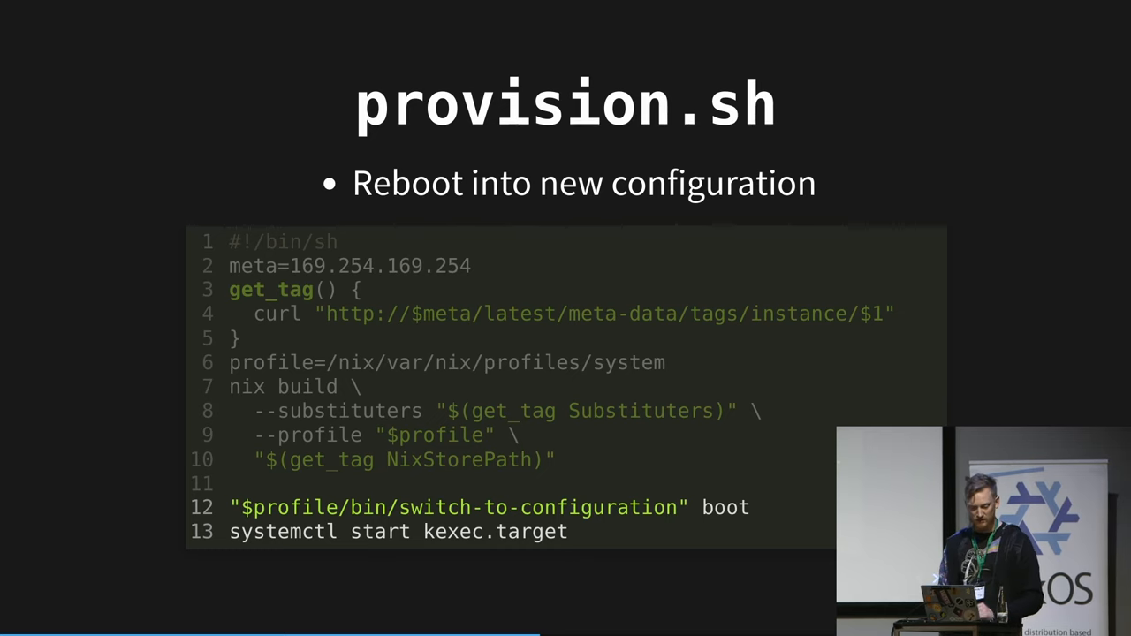
click(1113, 609)
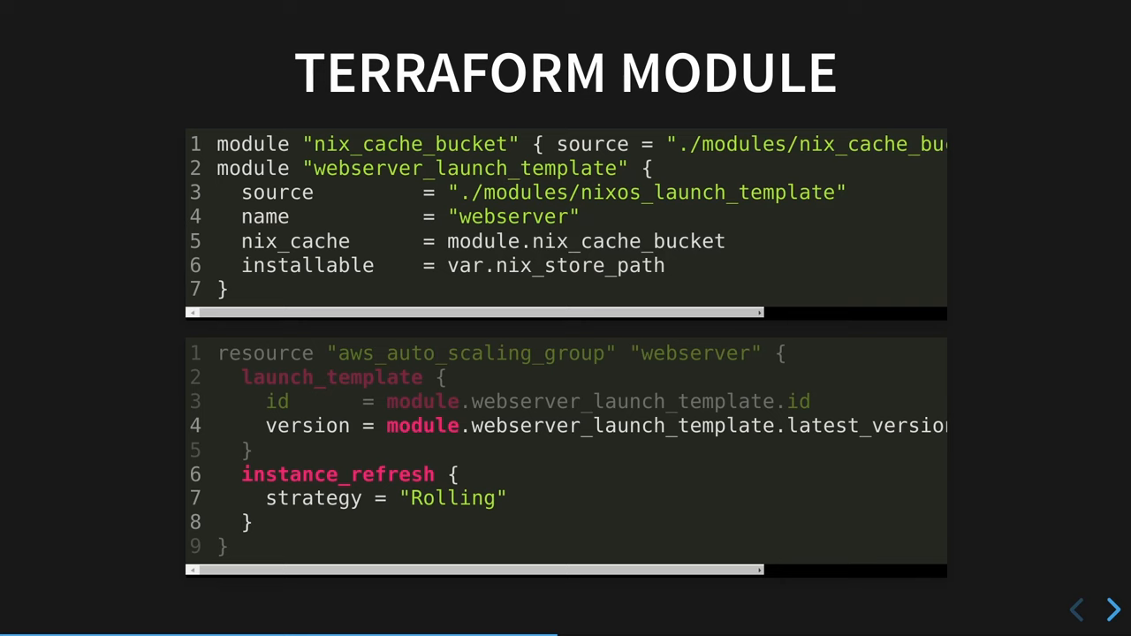
click(1113, 609)
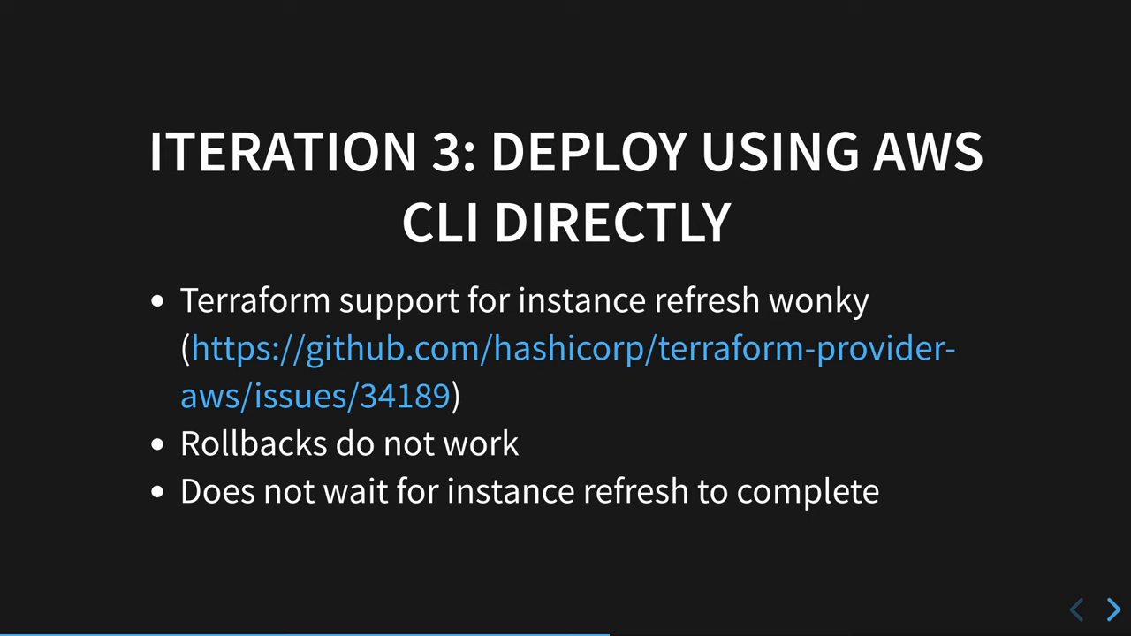
click(1112, 609)
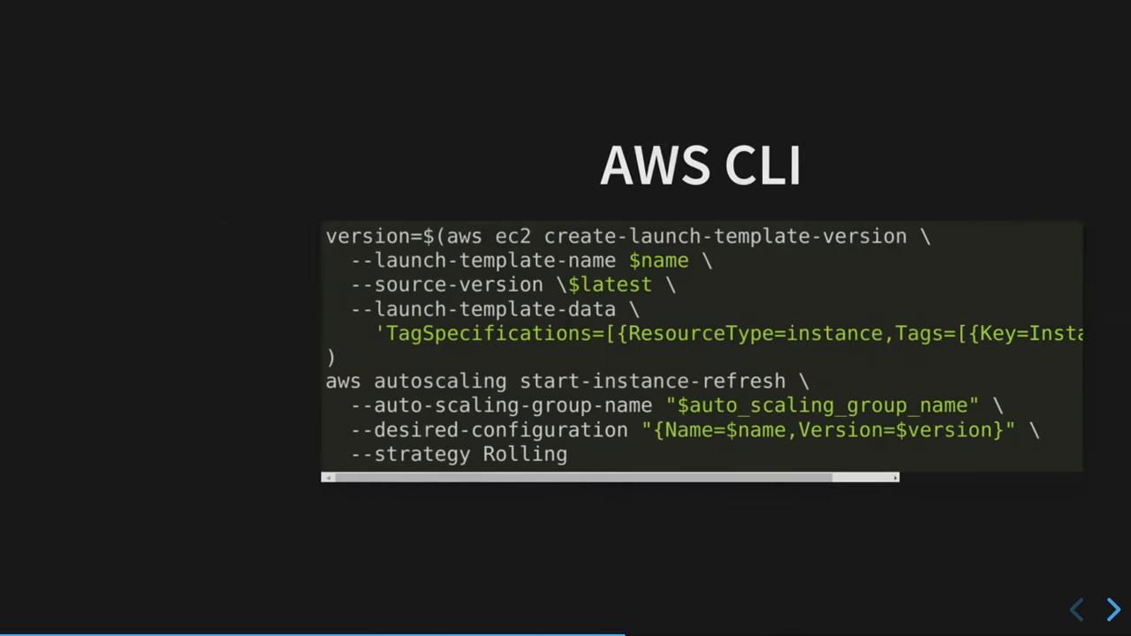
click(1113, 609)
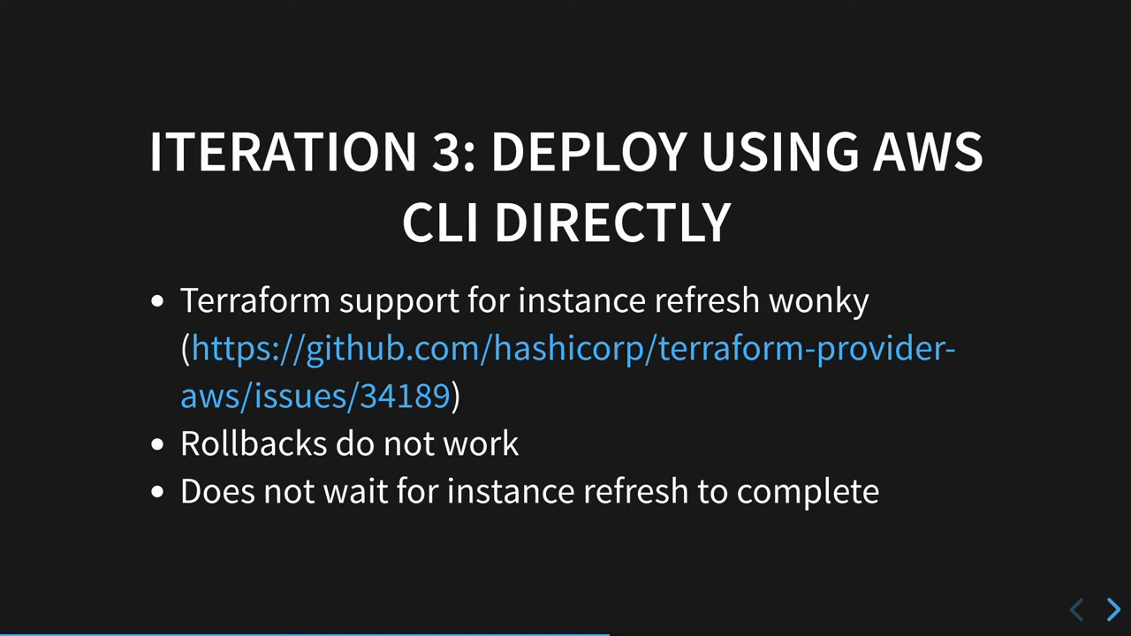
click(1112, 608)
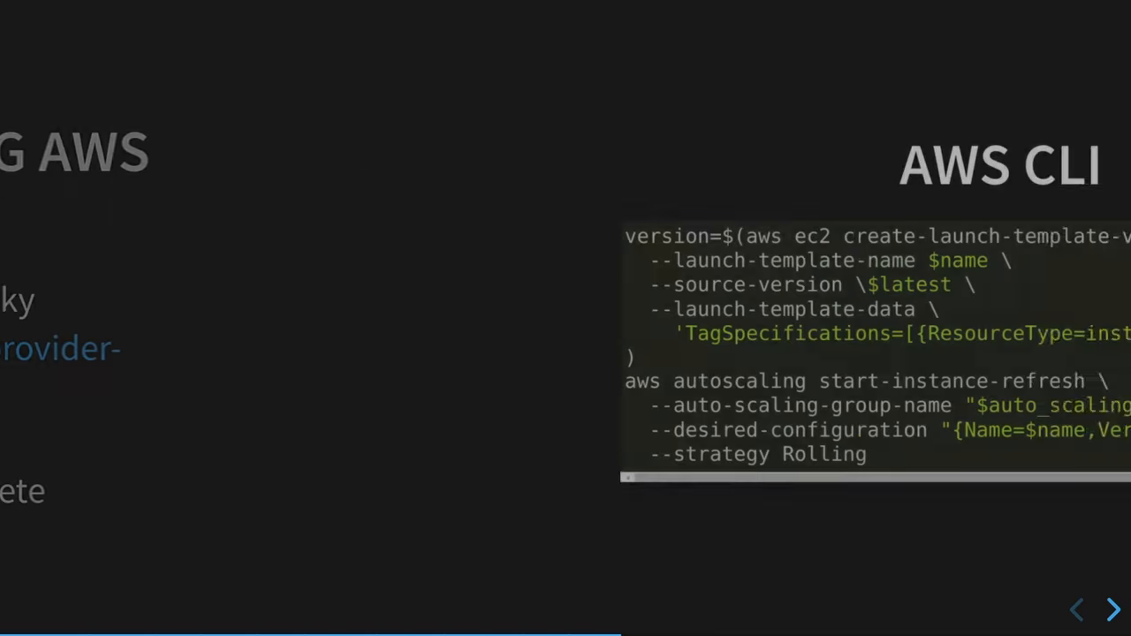
click(1114, 609)
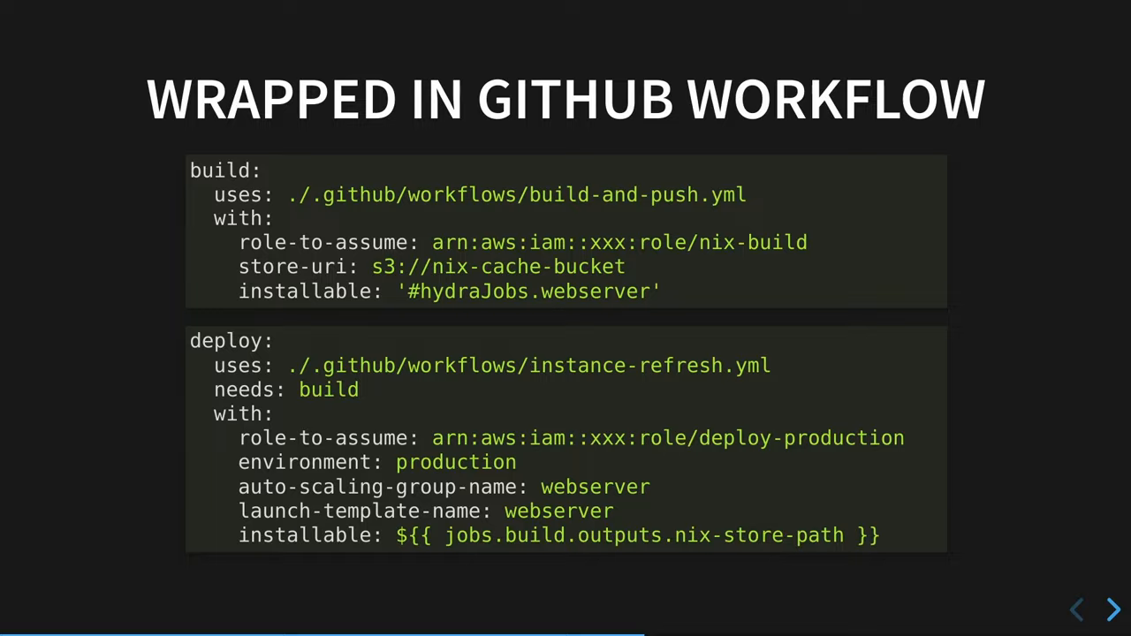
click(1113, 610)
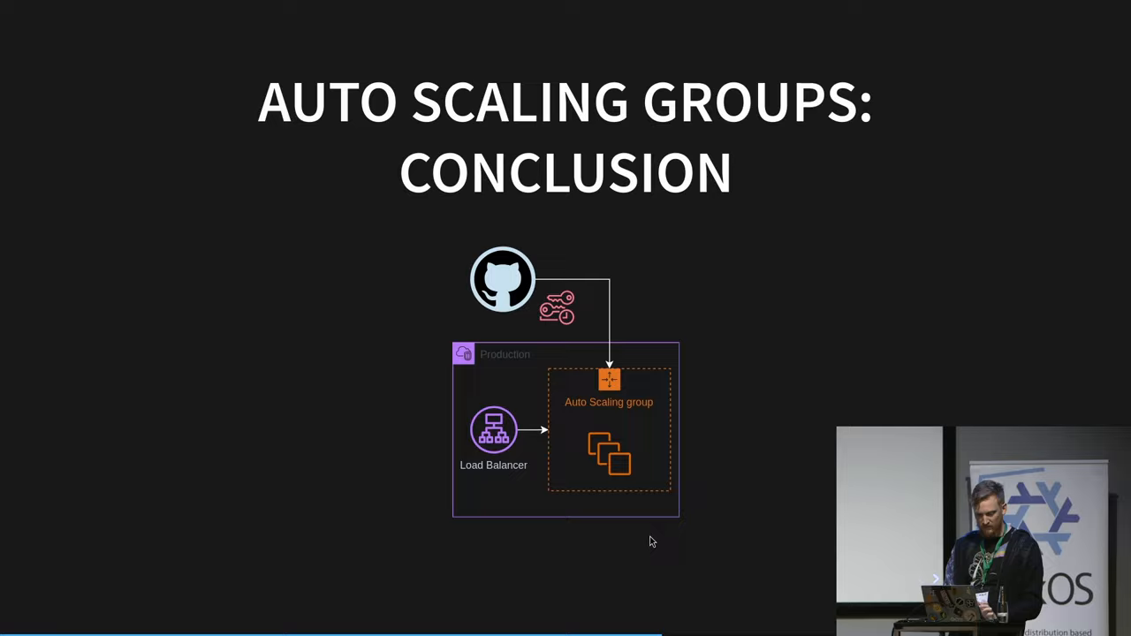
key(Right)
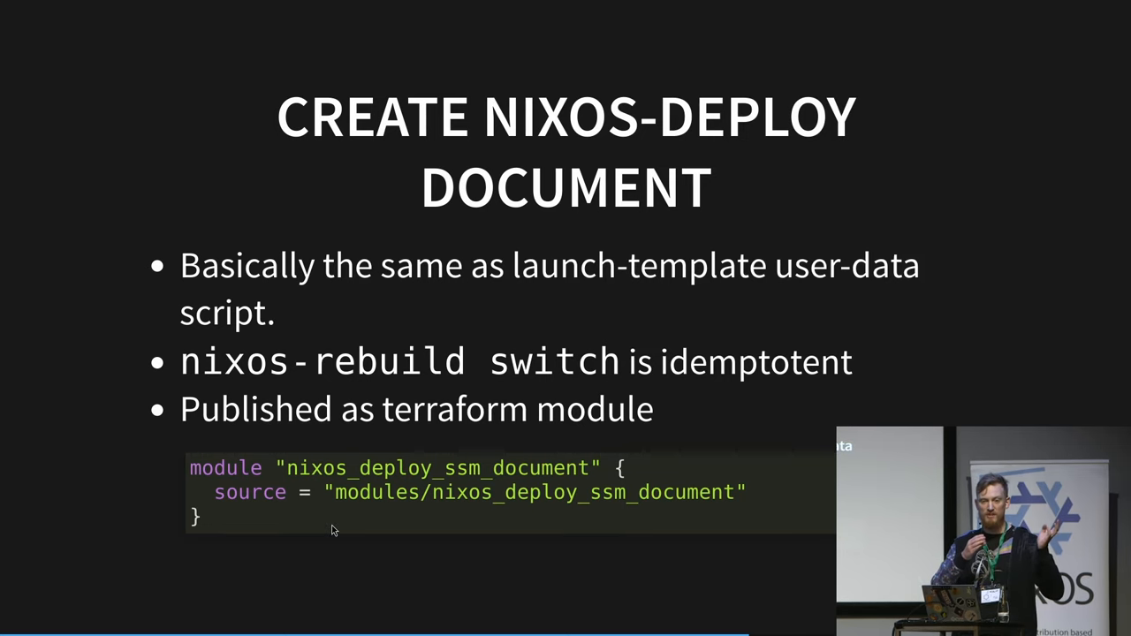
click(1112, 609)
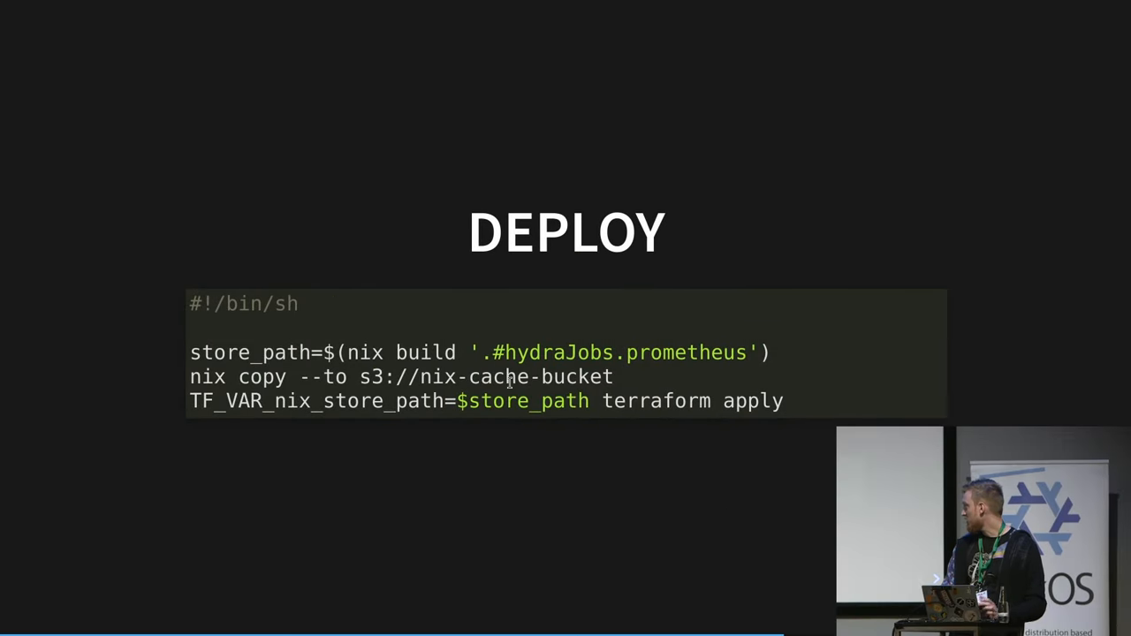
mouse_move(689, 451)
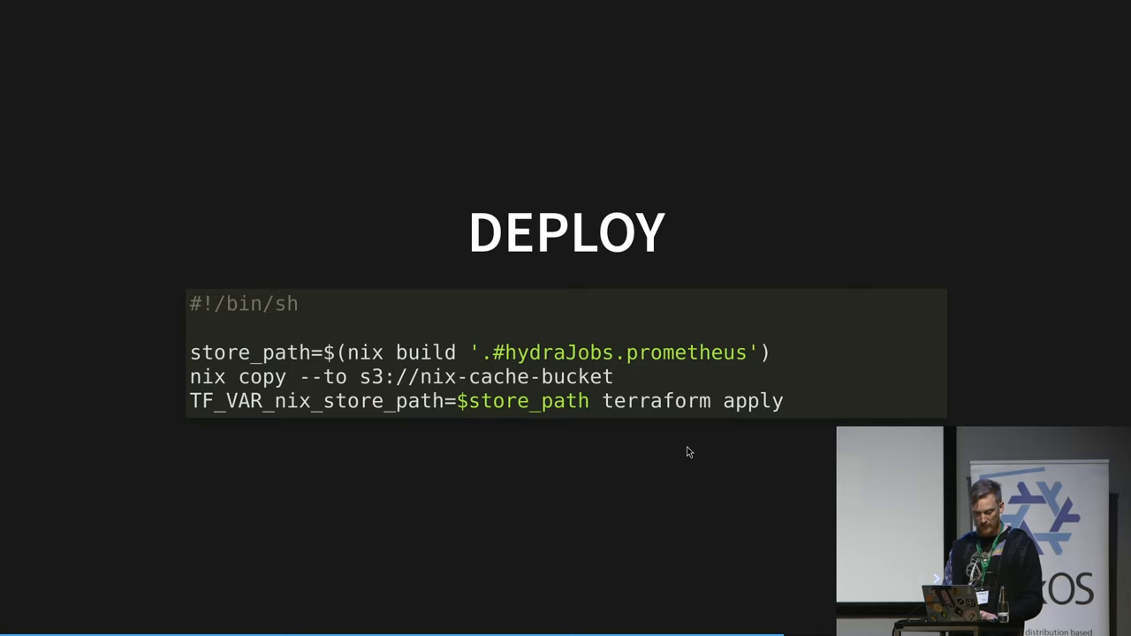
key(Right)
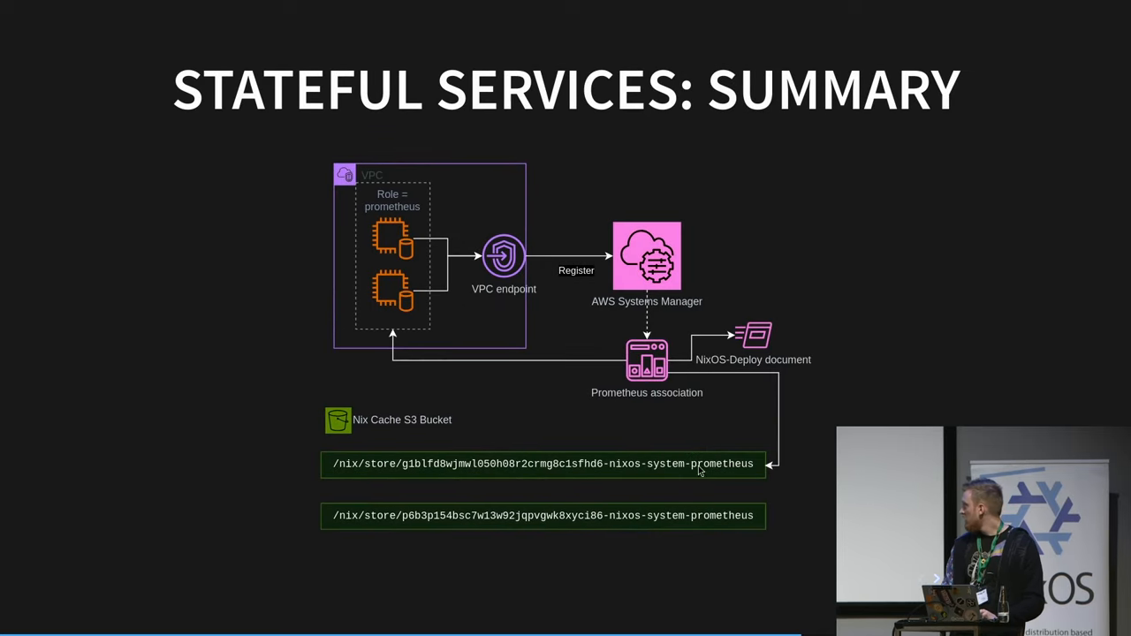
mouse_move(531, 210)
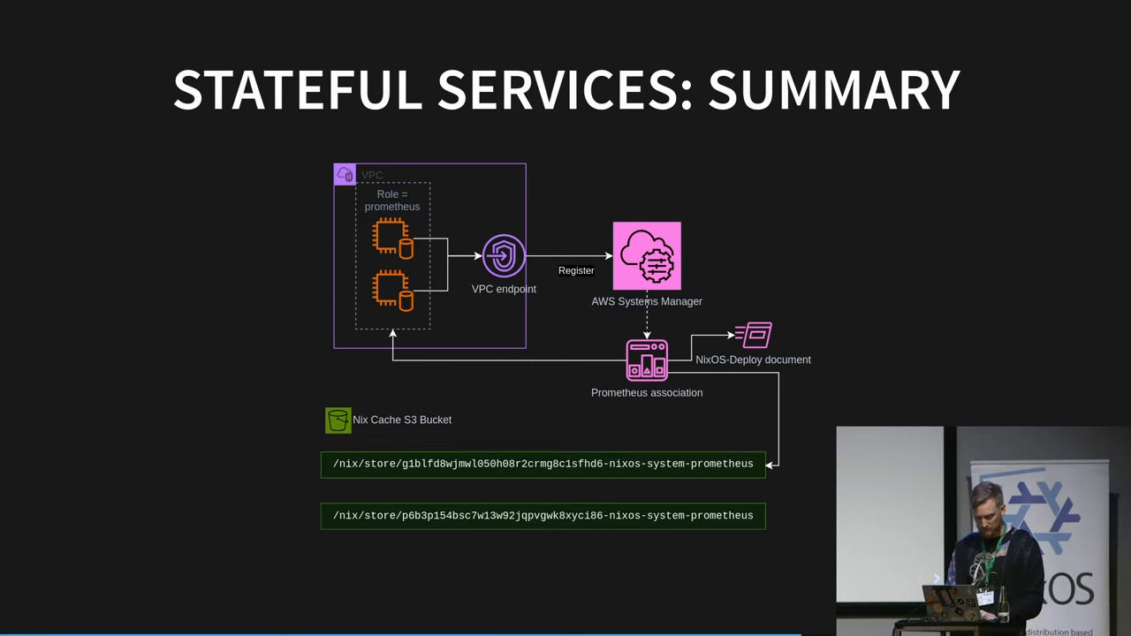
key(Right)
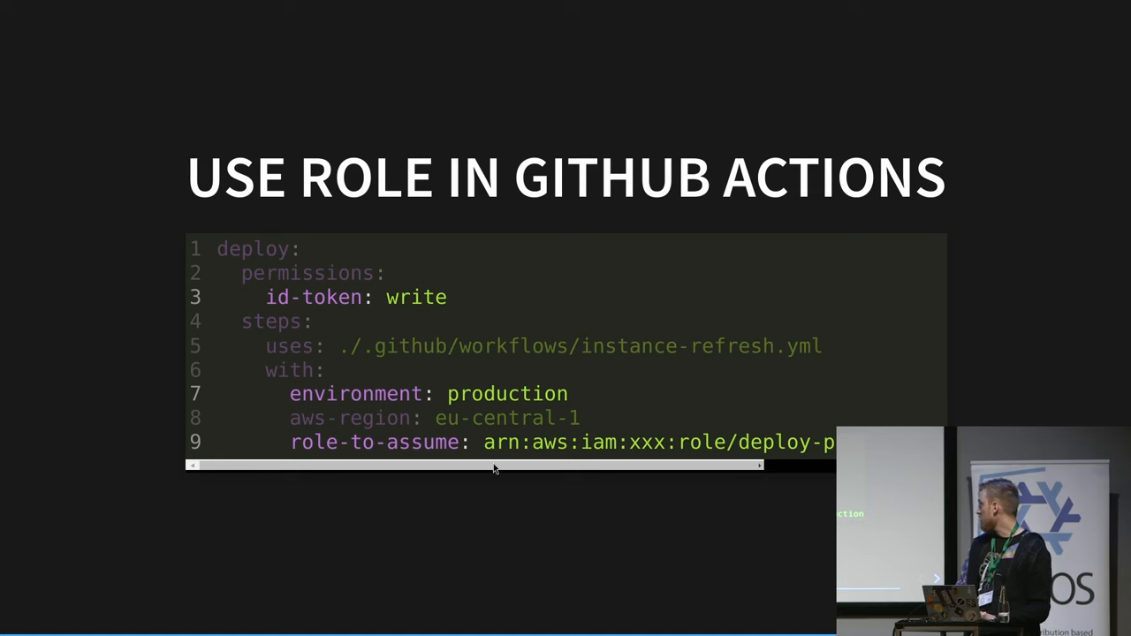
mouse_move(829, 409)
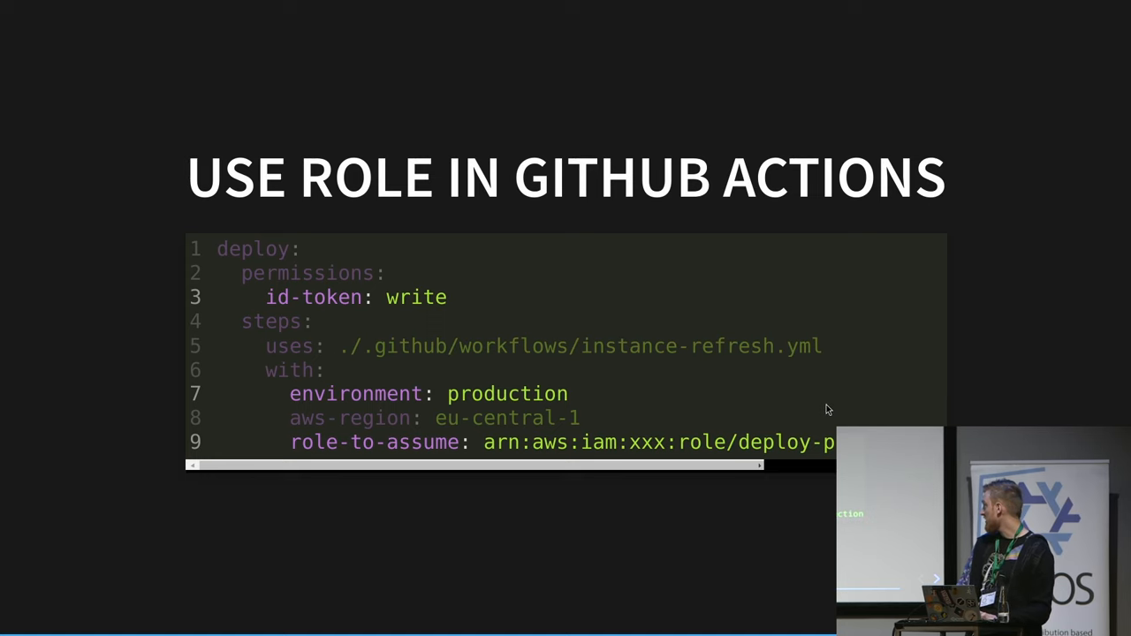
mouse_move(730, 500)
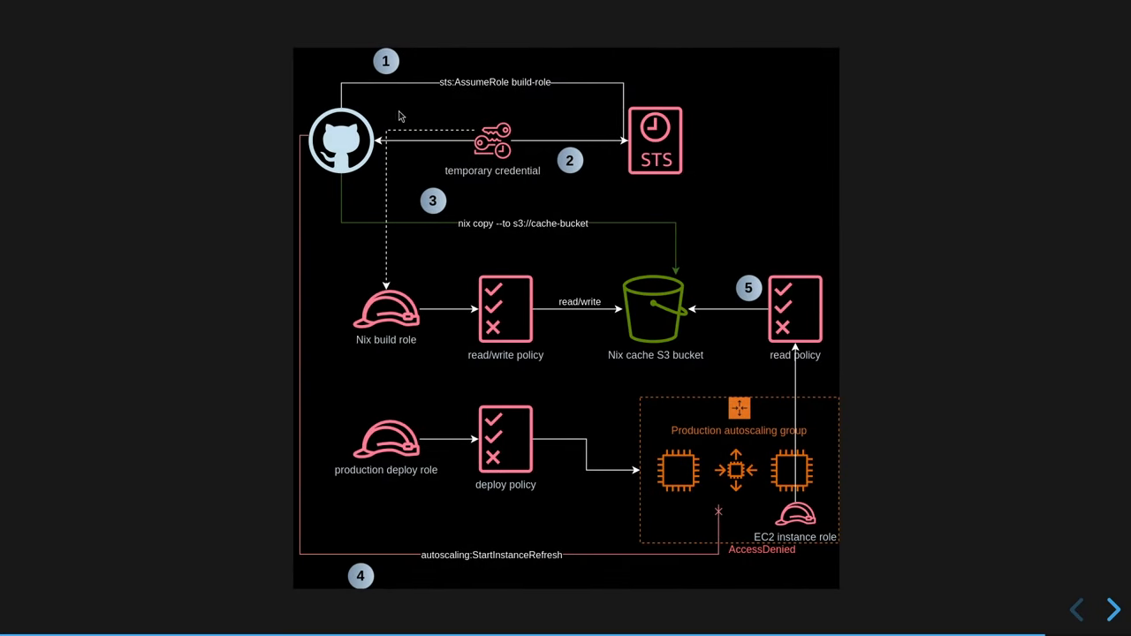
click(1111, 610)
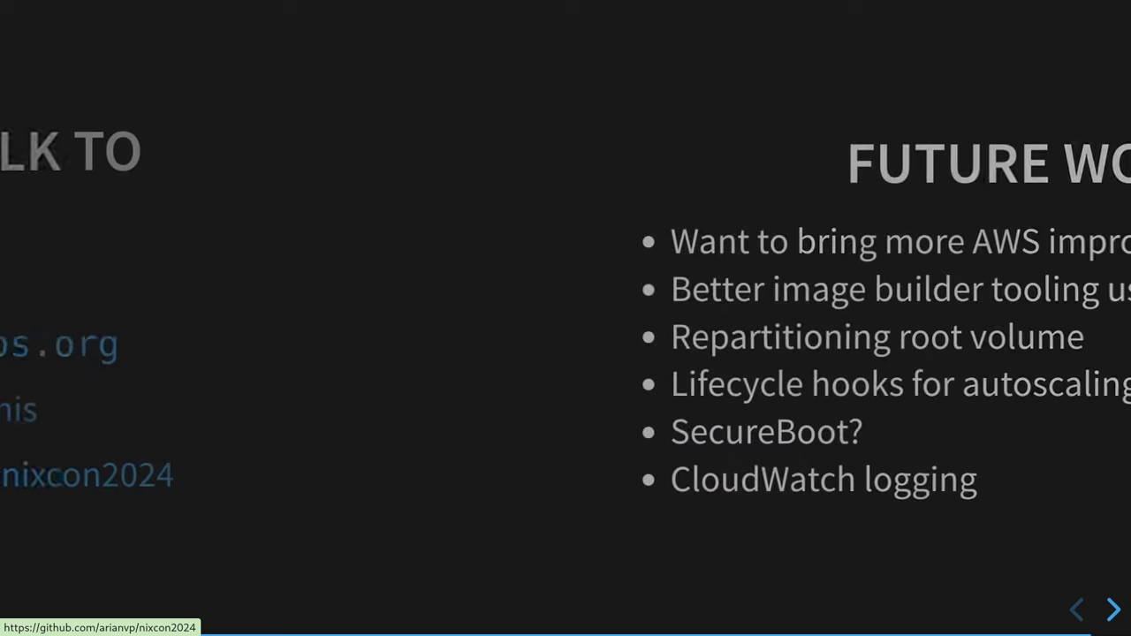